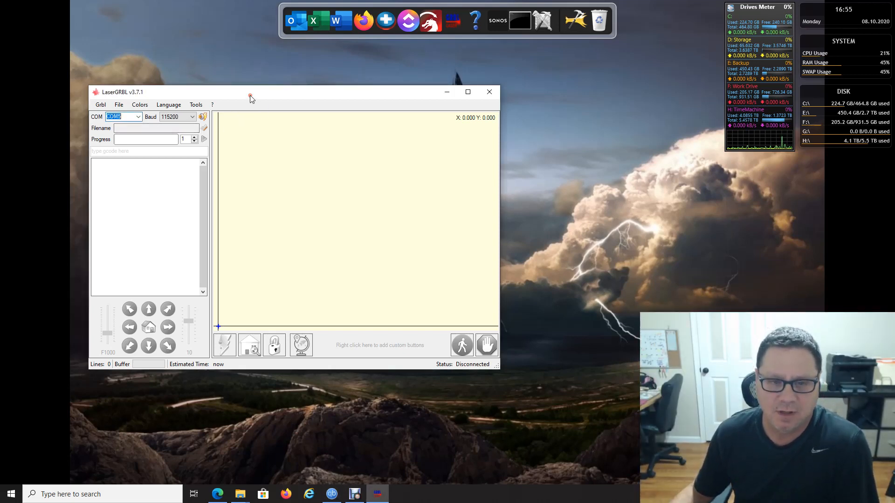
mouse_move(250, 97)
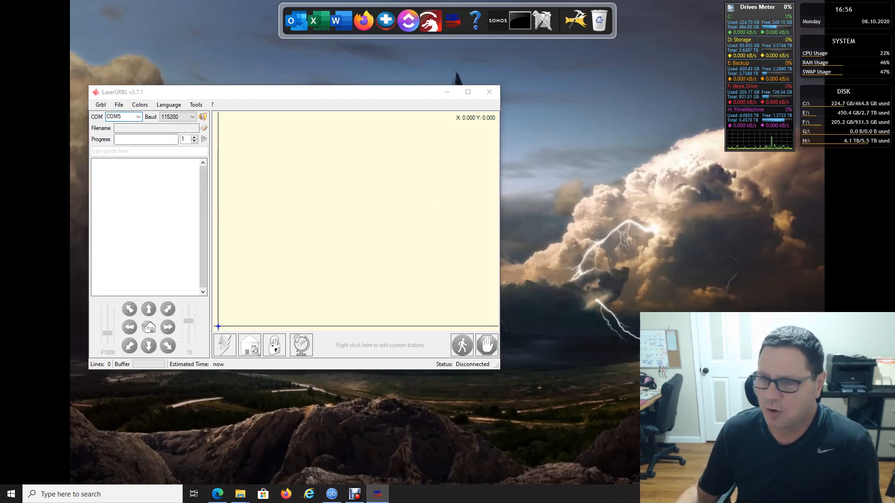
Step: Select the LaserGRBL Custom Settings and Buttons.exe installer in its folder and close LaserGRBL
left_click(240, 494)
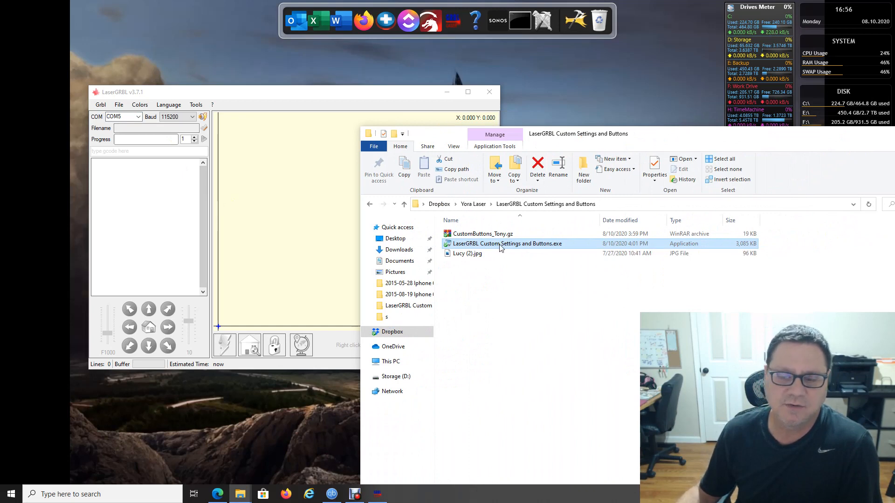
left_click(481, 233)
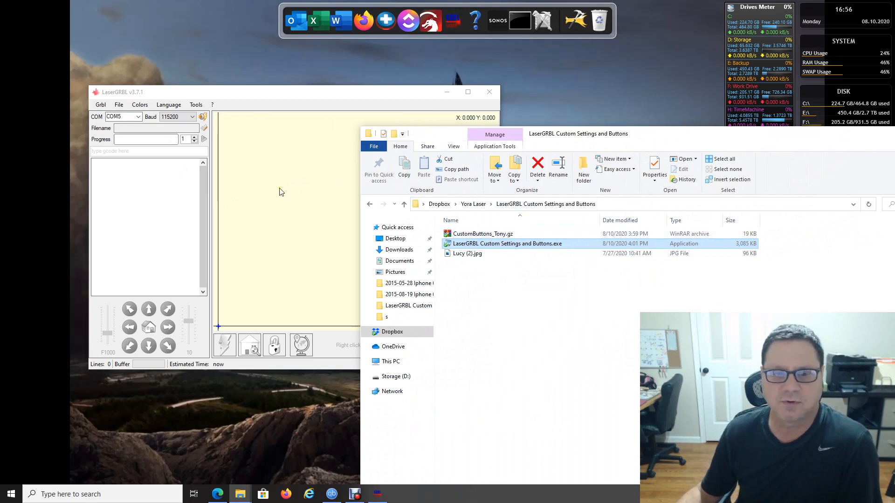
mouse_move(285, 204)
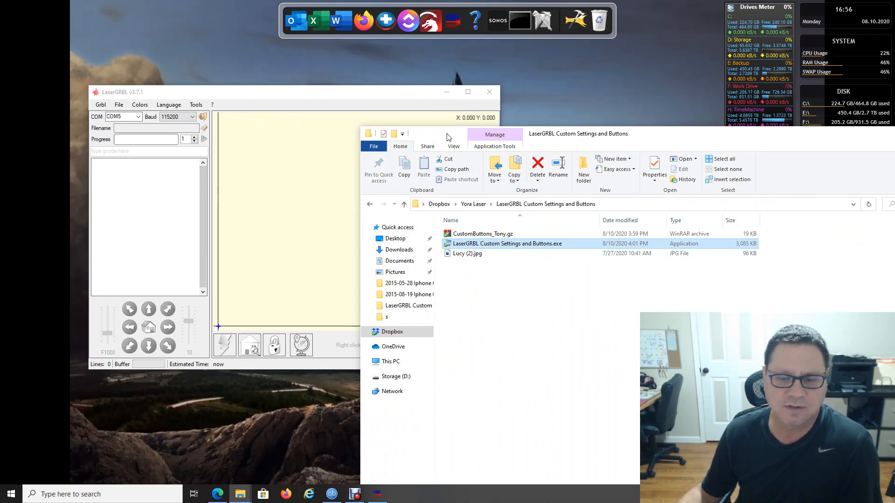
mouse_move(345, 352)
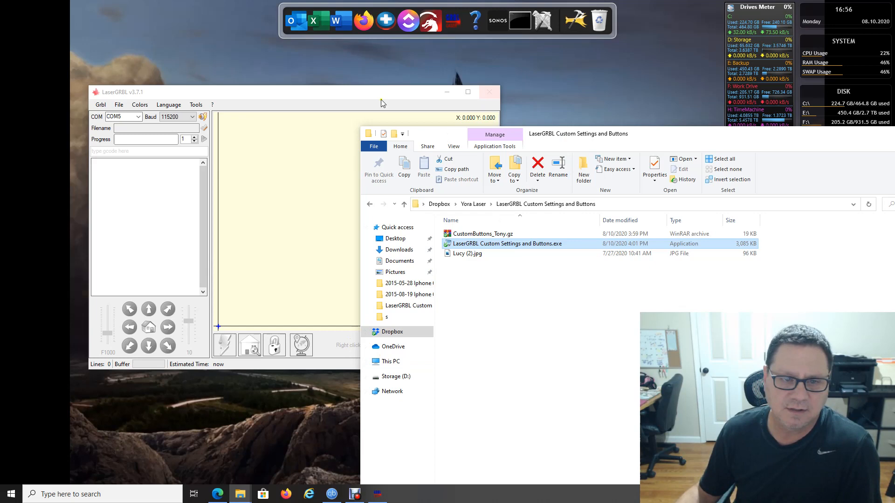
left_click(488, 93)
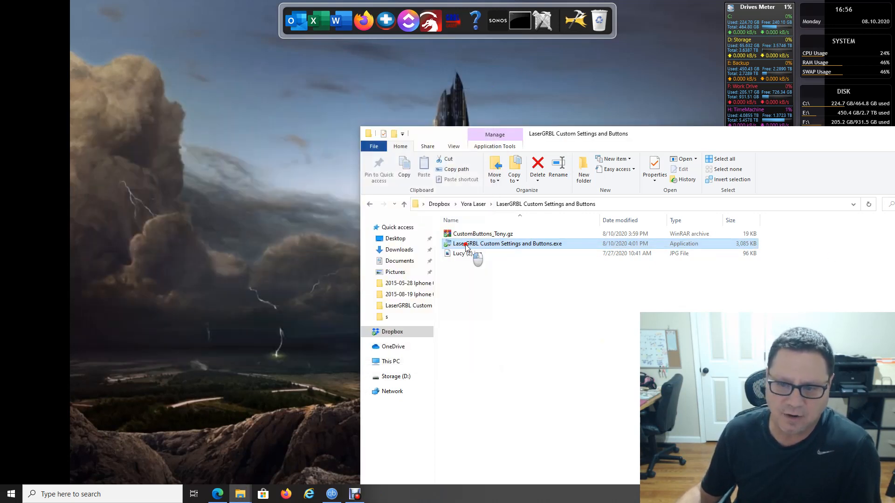
Step: Run the Custom Settings and Buttons 1.2 installer to completion and finish it
double_click(507, 243)
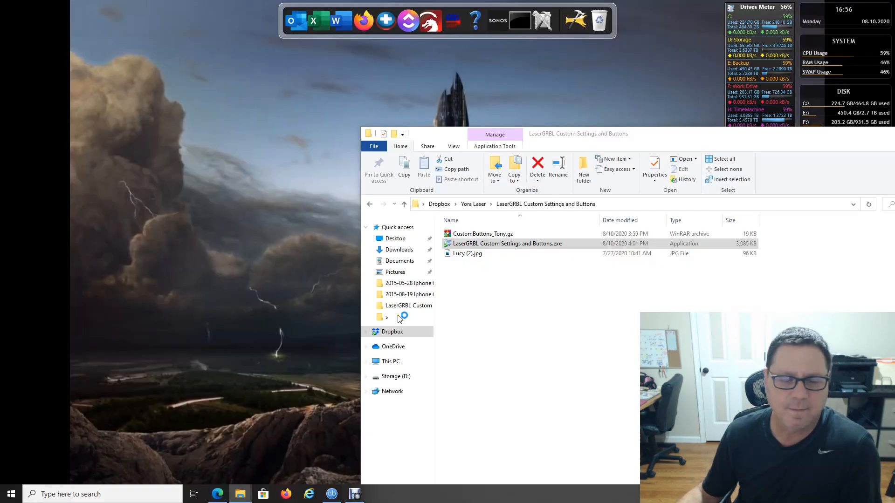
double_click(506, 243)
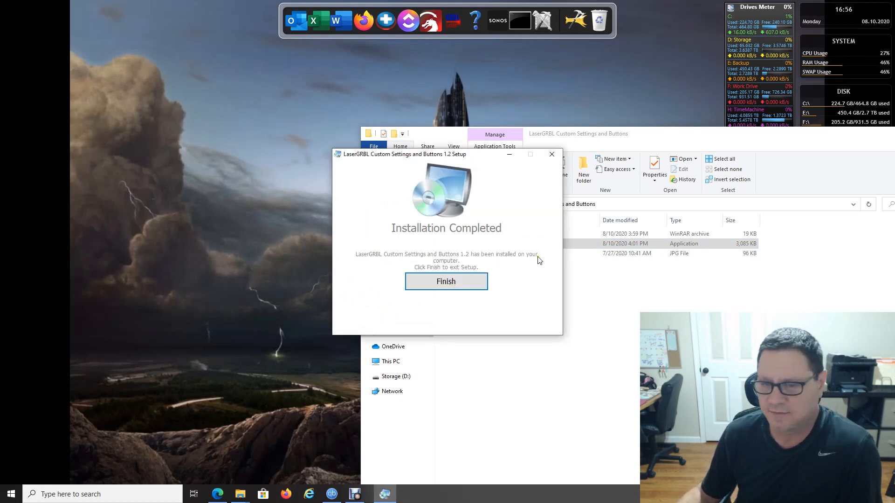
mouse_move(446, 281)
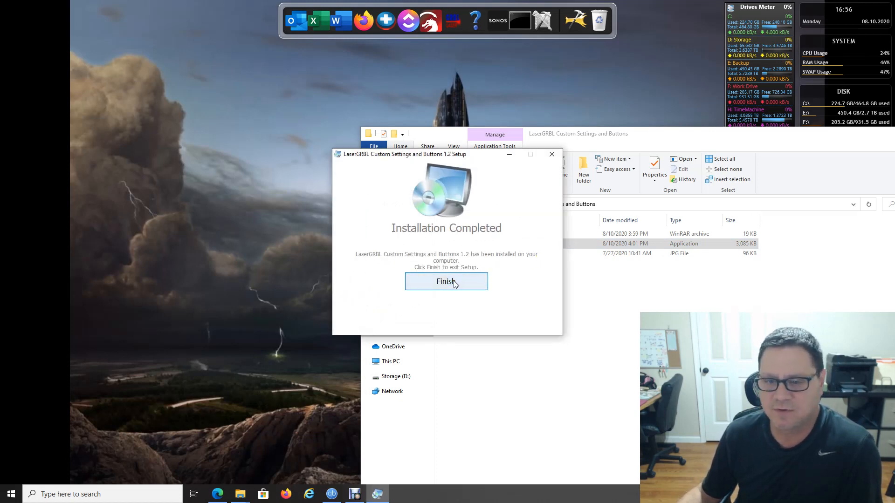
left_click(445, 281)
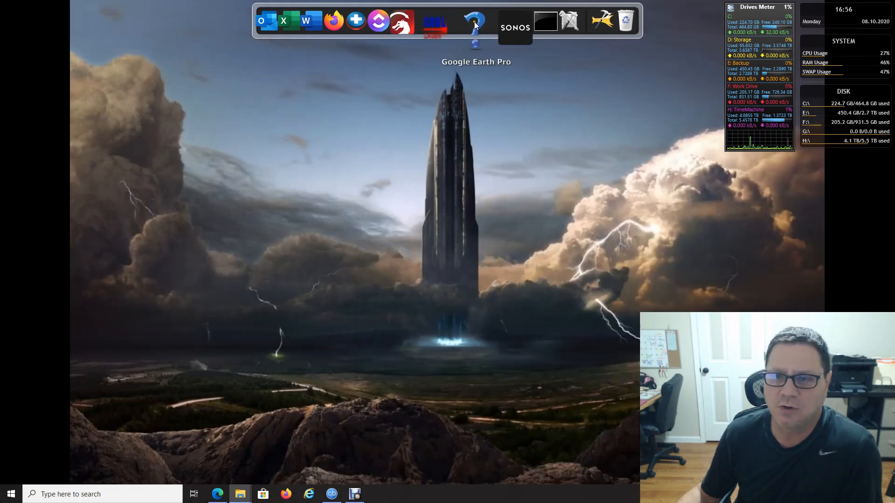
Step: Relaunch LaserGRBL and review the Raster import, GCode and Sound tabs in Grbl > Settings
left_click(475, 22)
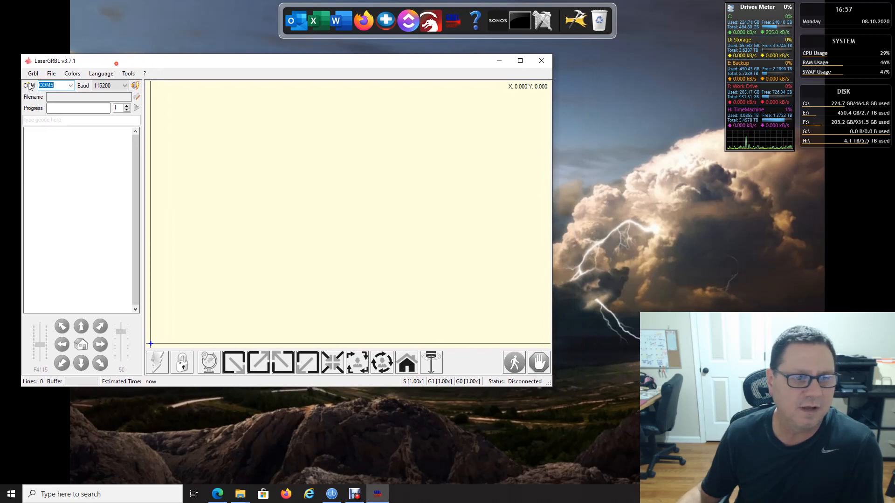
left_click(33, 72)
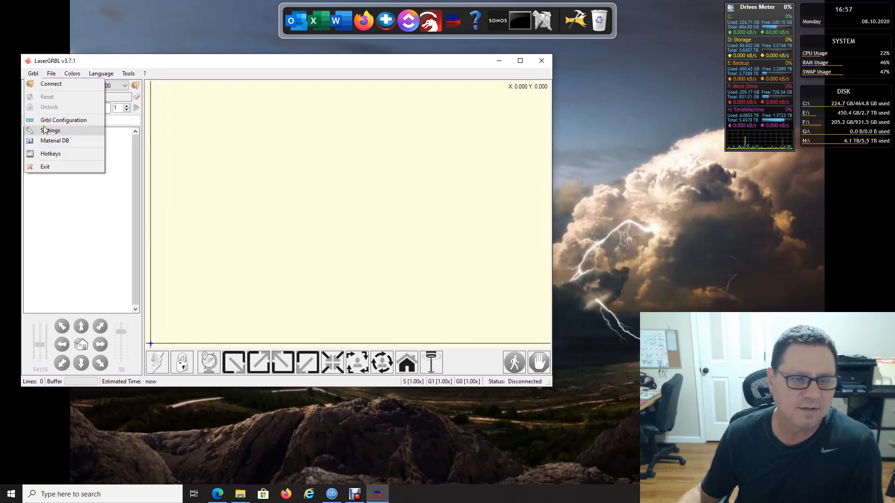
left_click(51, 131)
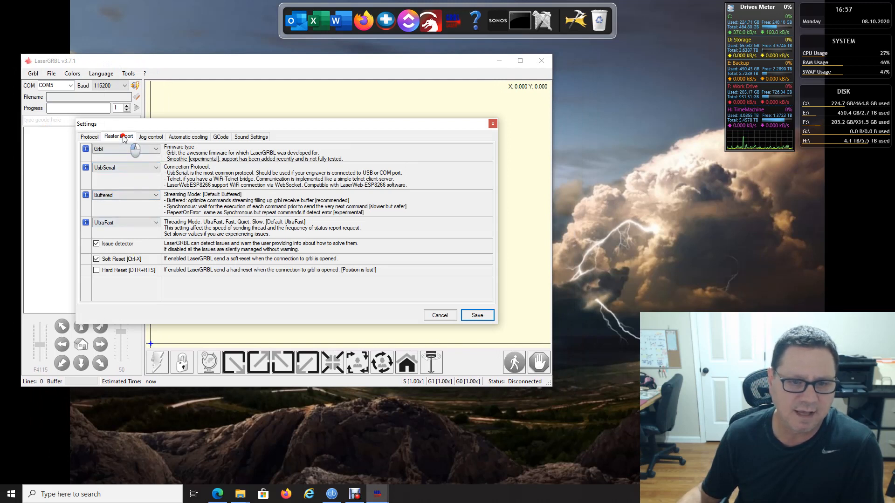
left_click(220, 136)
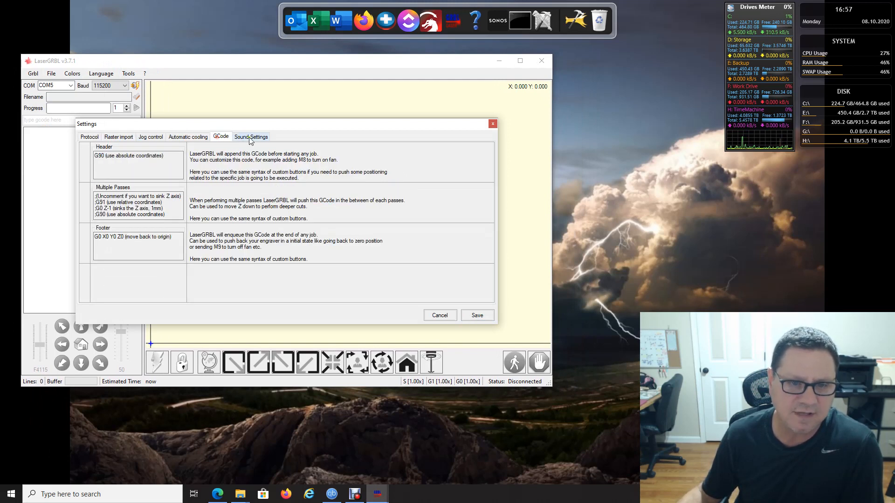
left_click(250, 136)
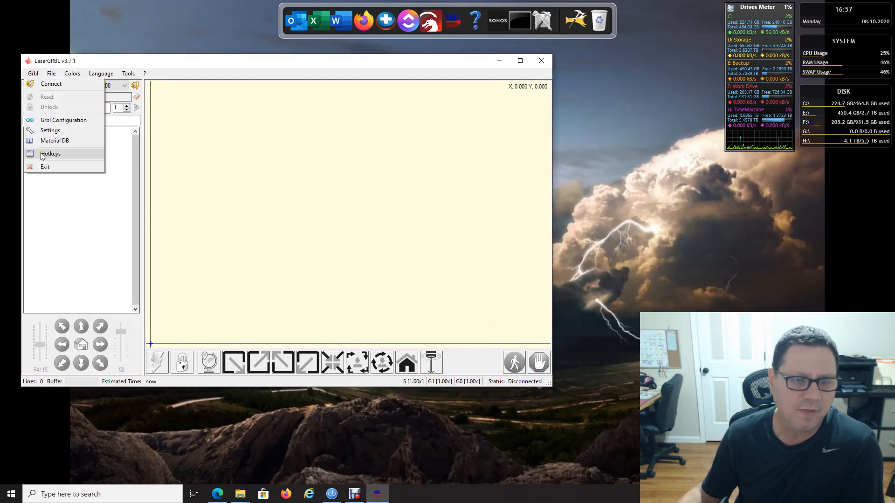
left_click(54, 140)
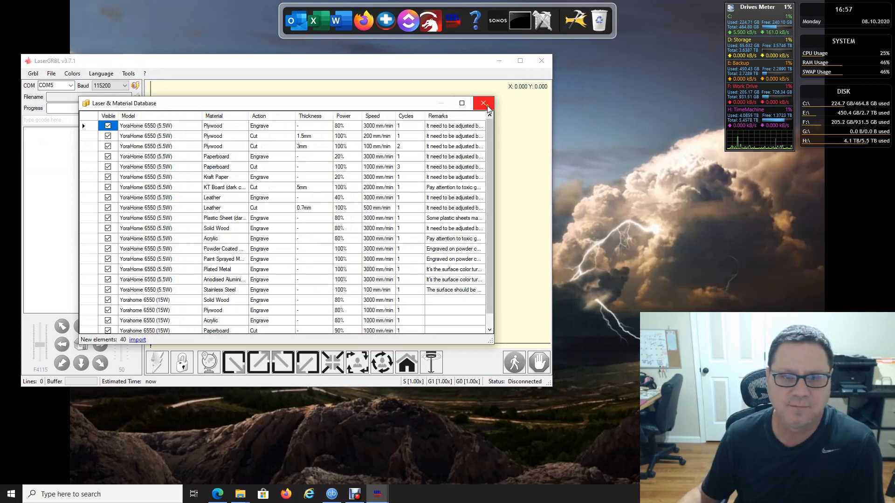
left_click(484, 104)
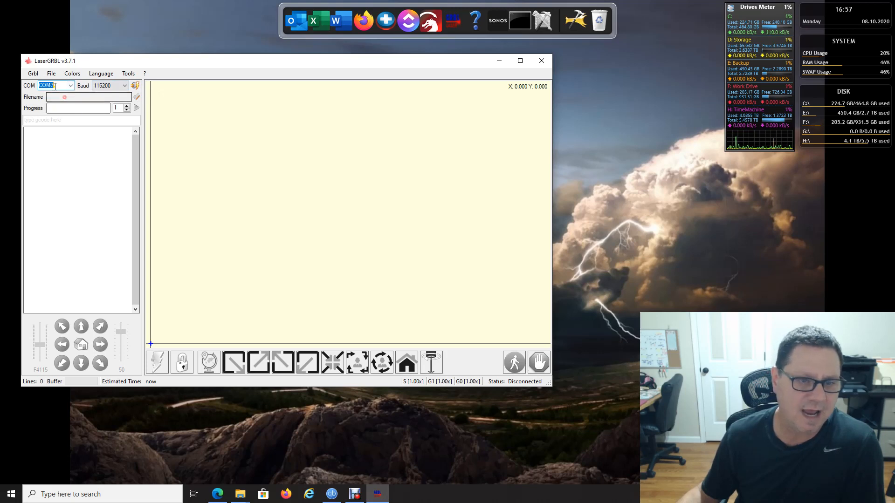
mouse_move(136, 85)
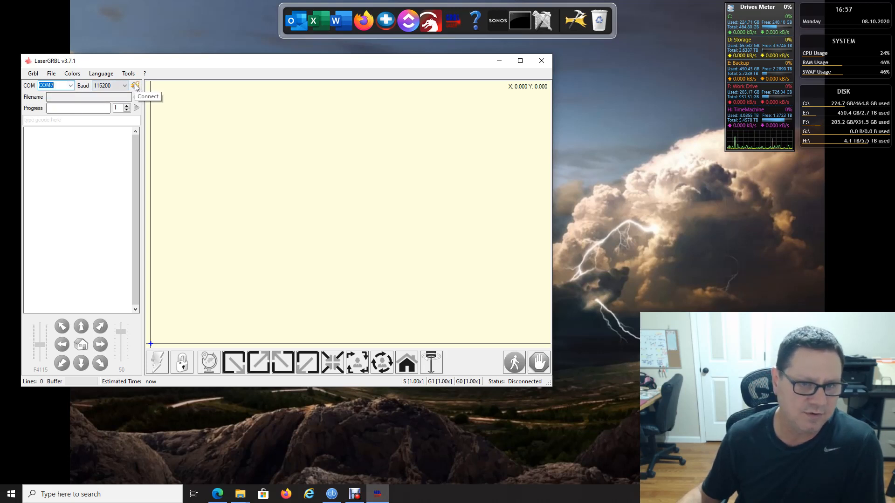
Step: Connect on COM7 and convert Lucy (2).jpg with Line To Line Tracing for a 20-minute job
left_click(137, 85)
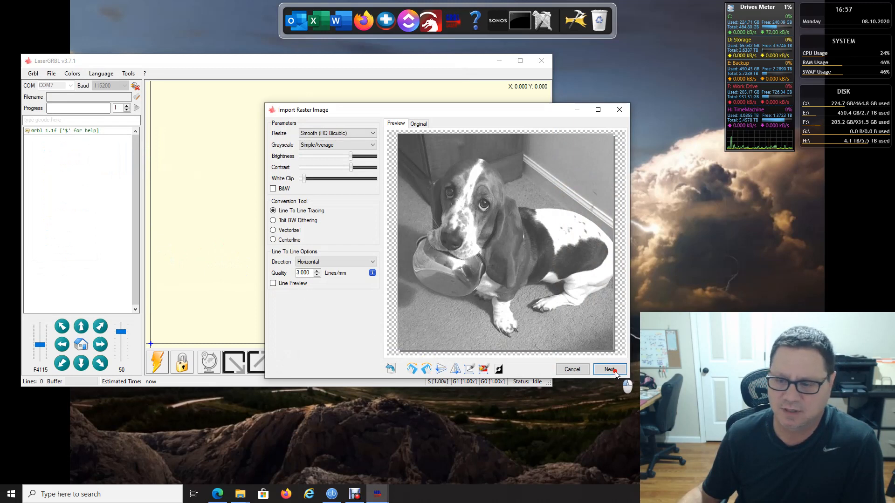
left_click(610, 369)
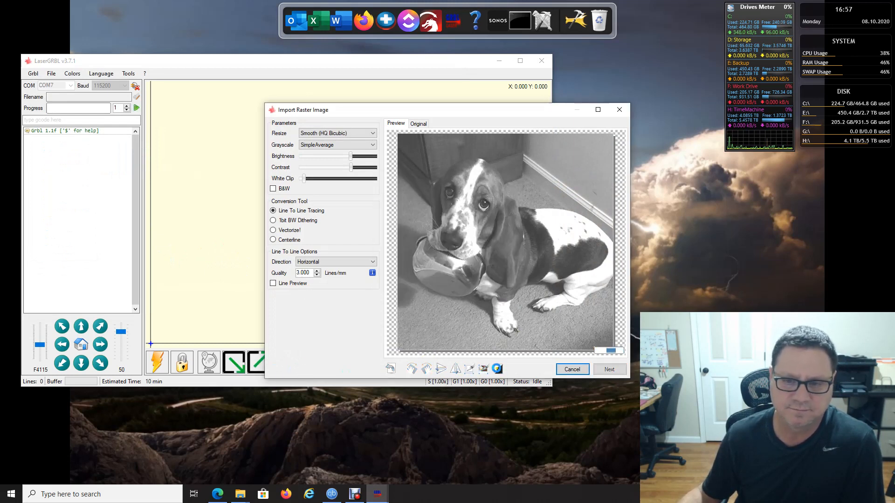
left_click(608, 369)
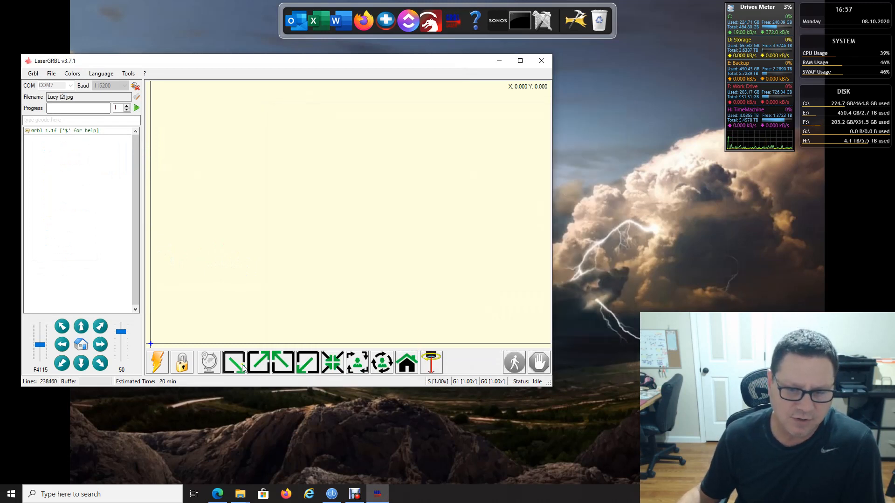
mouse_move(430, 362)
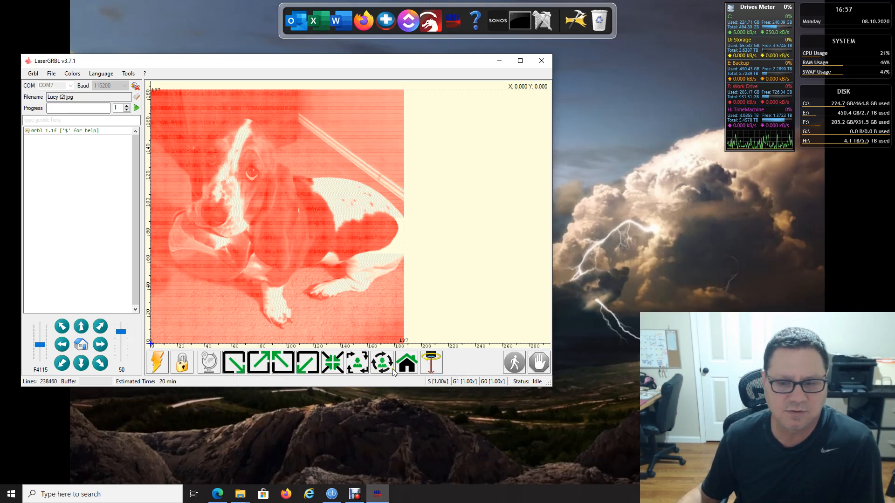
mouse_move(431, 361)
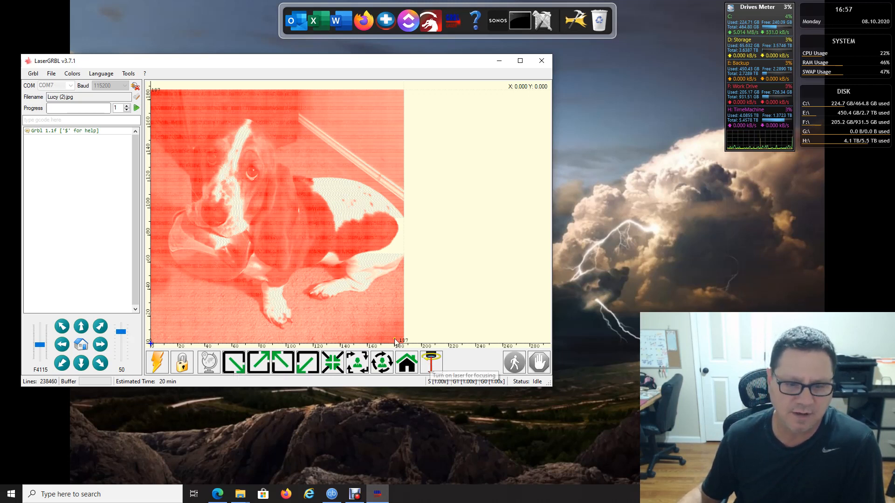